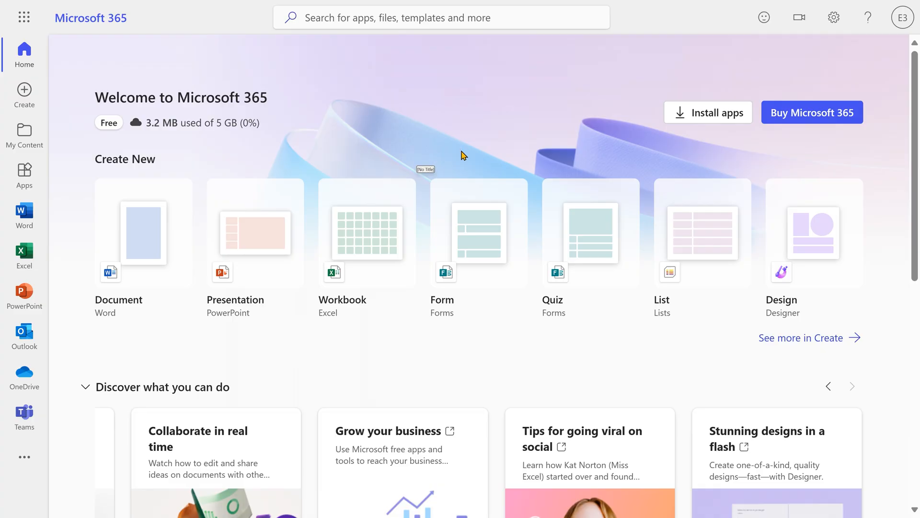
pyautogui.moveTo(434, 391)
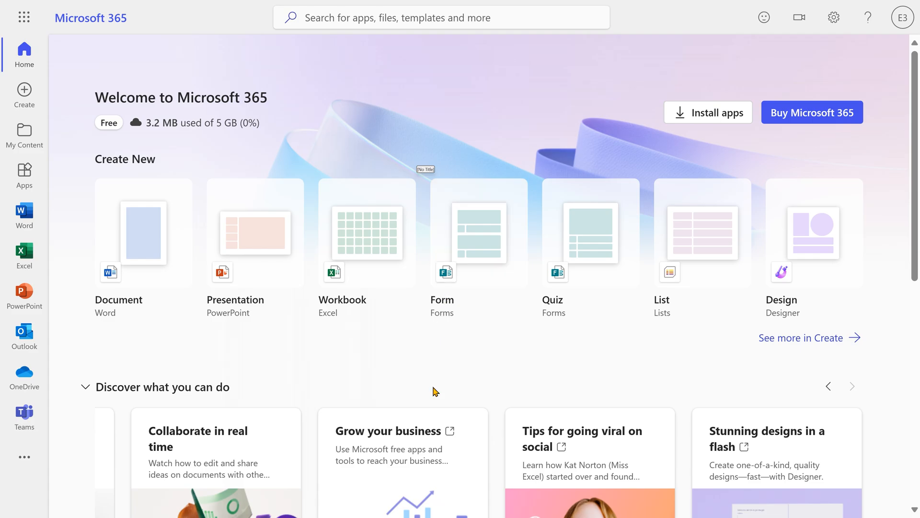
pyautogui.moveTo(437, 376)
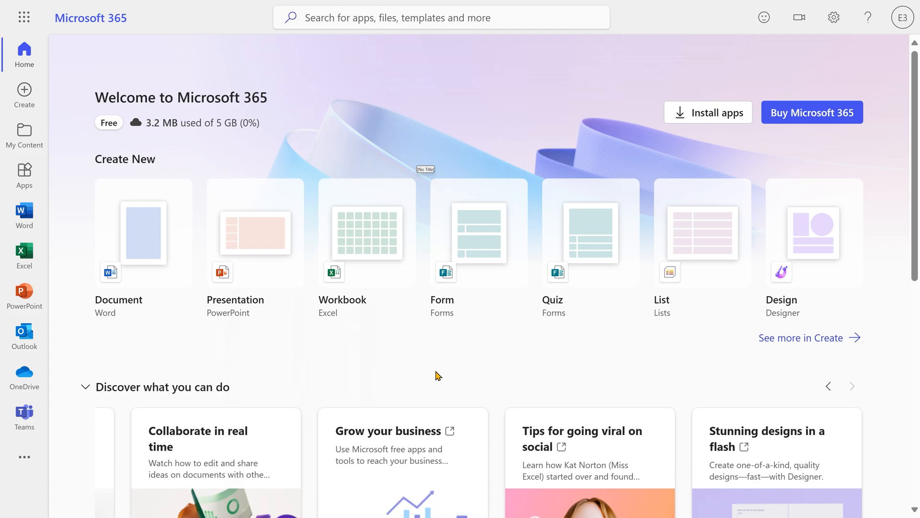
# Open the Microsoft 365 app launcher list from the home page.
pyautogui.click(24, 18)
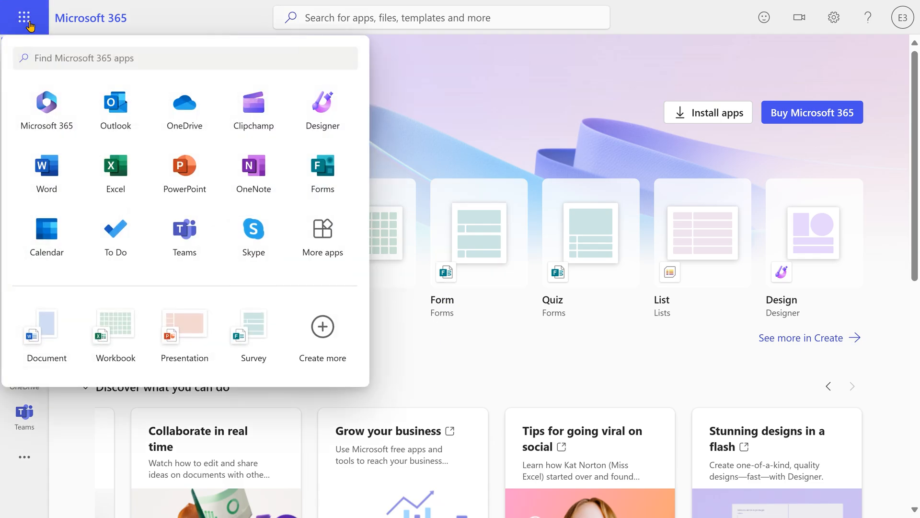
pyautogui.moveTo(547, 101)
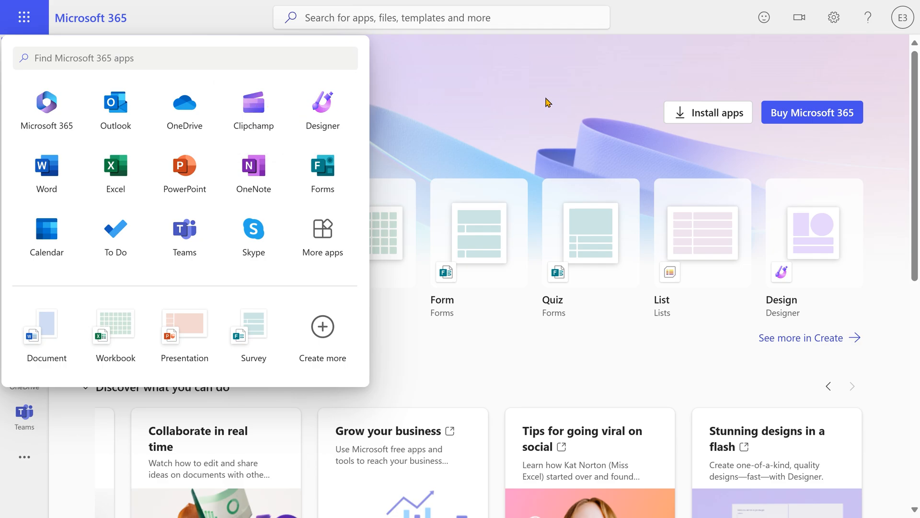
# Launch Clipchamp and start a new untitled text-to-speech video project.
pyautogui.click(253, 105)
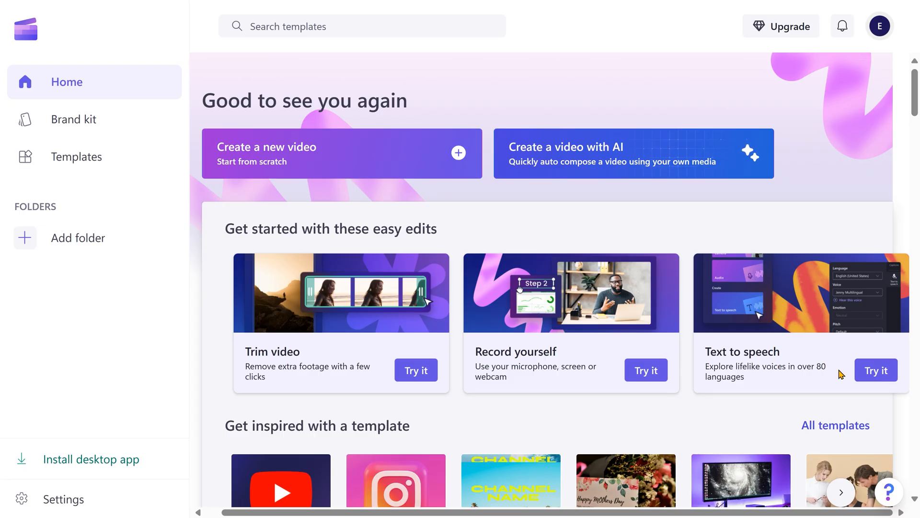
pyautogui.click(342, 153)
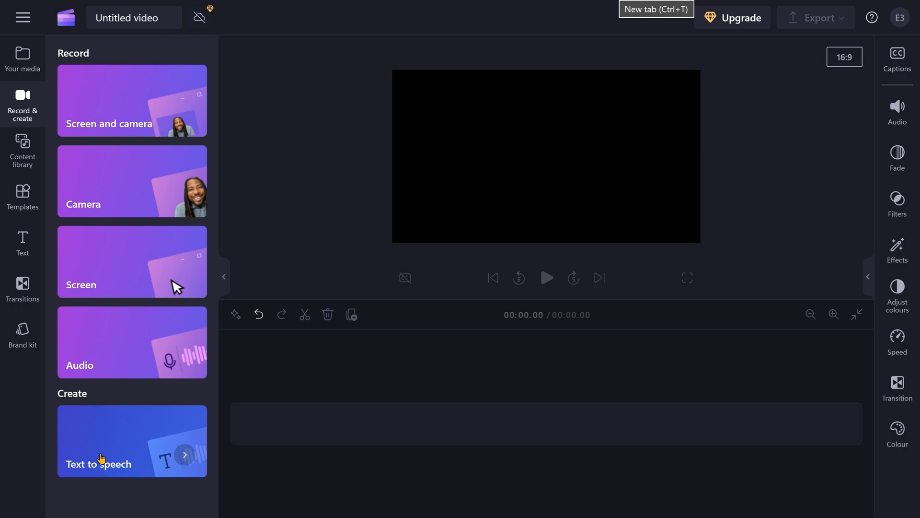
# Start a new text-to-speech voiceover from the Create options.
pyautogui.click(132, 442)
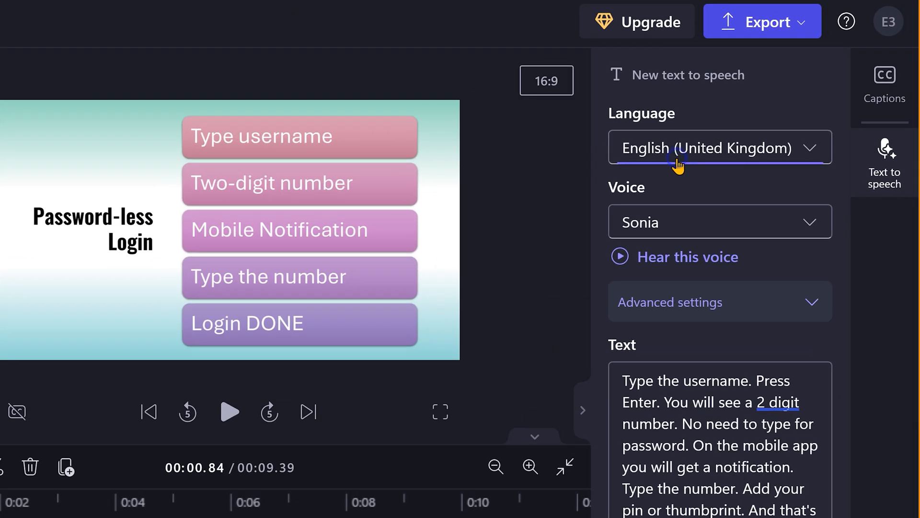
# Set the voiceover language to English (India) and the voice to Ananya.
pyautogui.click(719, 147)
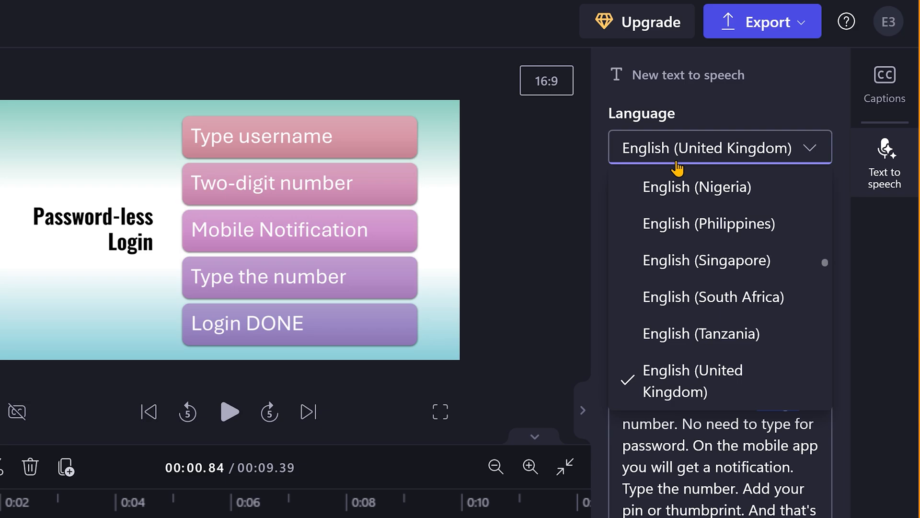
pyautogui.moveTo(714, 297)
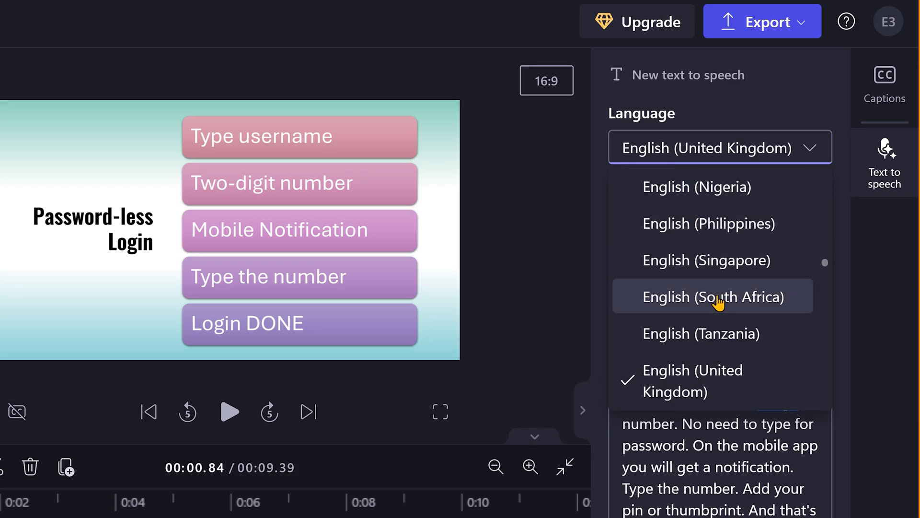
pyautogui.scroll(3)
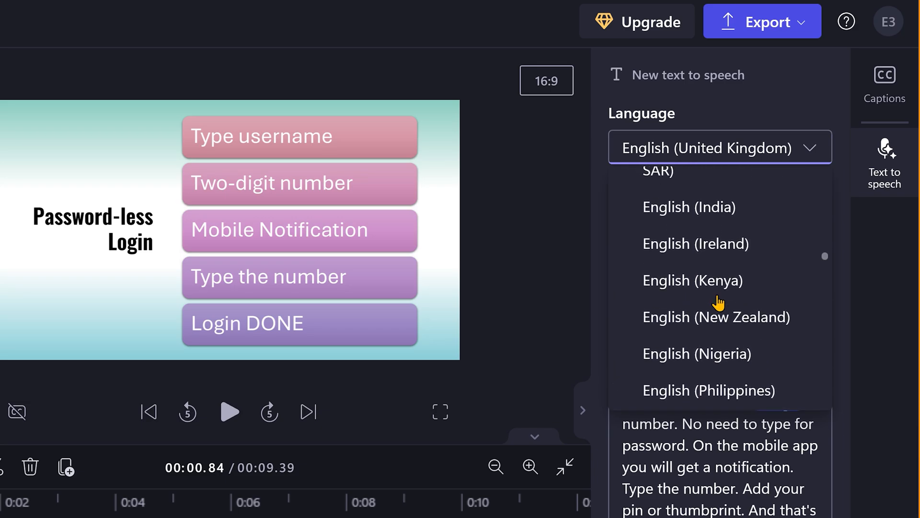
pyautogui.click(689, 207)
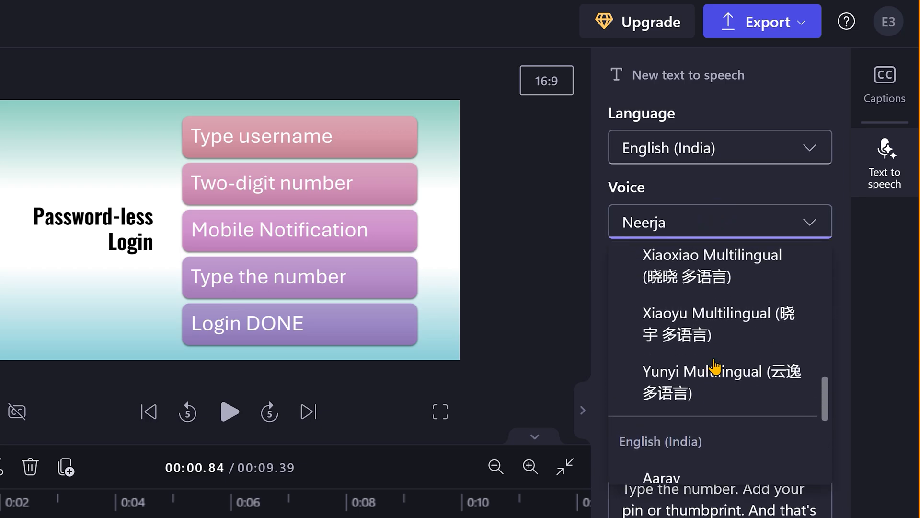
pyautogui.scroll(-3)
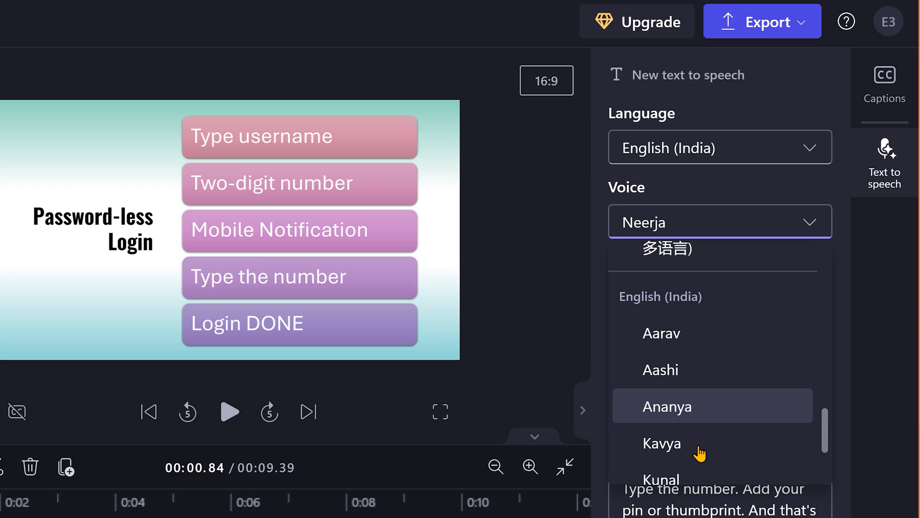
pyautogui.scroll(-3)
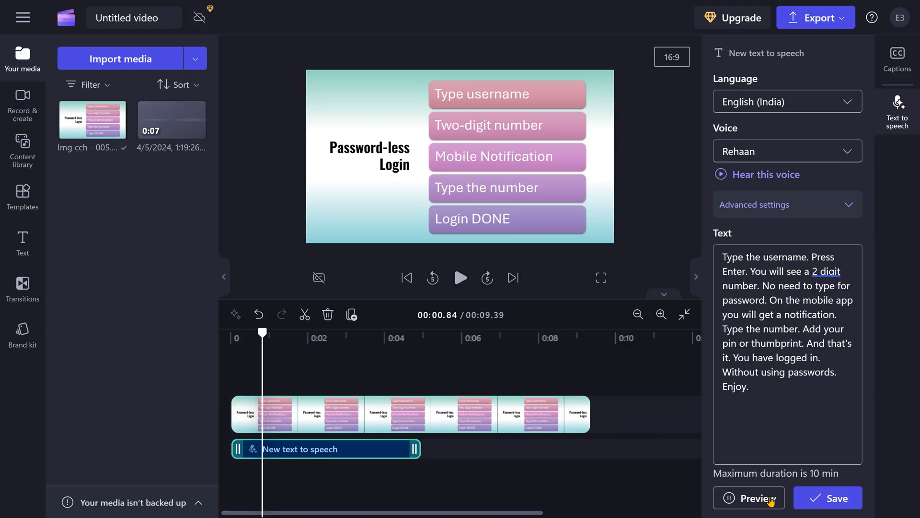
pyautogui.click(786, 150)
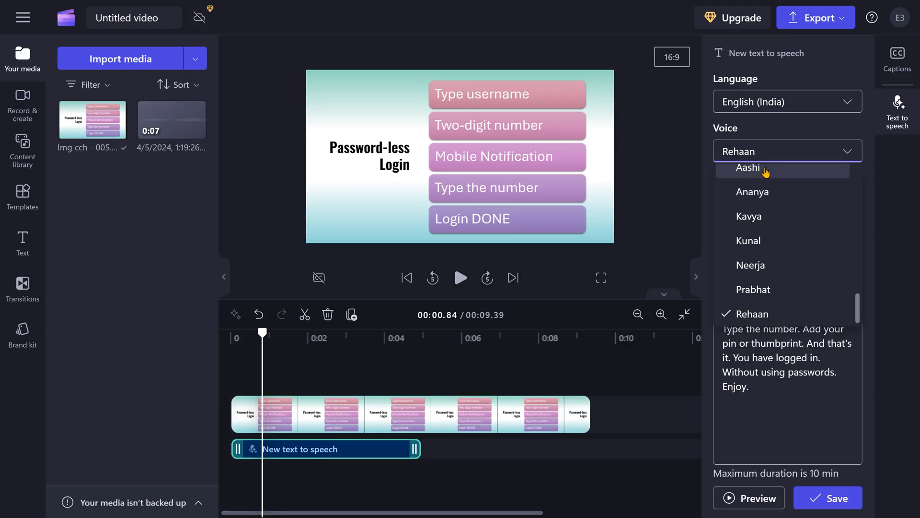
pyautogui.click(752, 192)
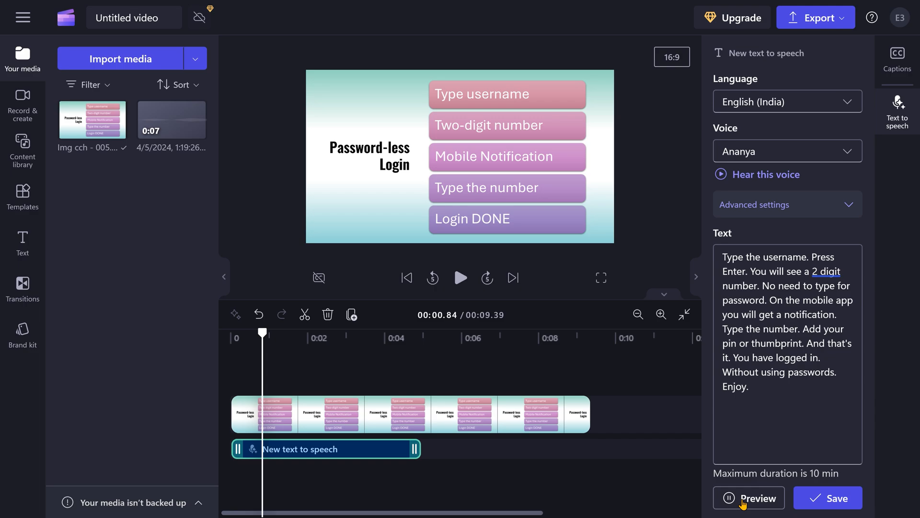
pyautogui.moveTo(771, 262)
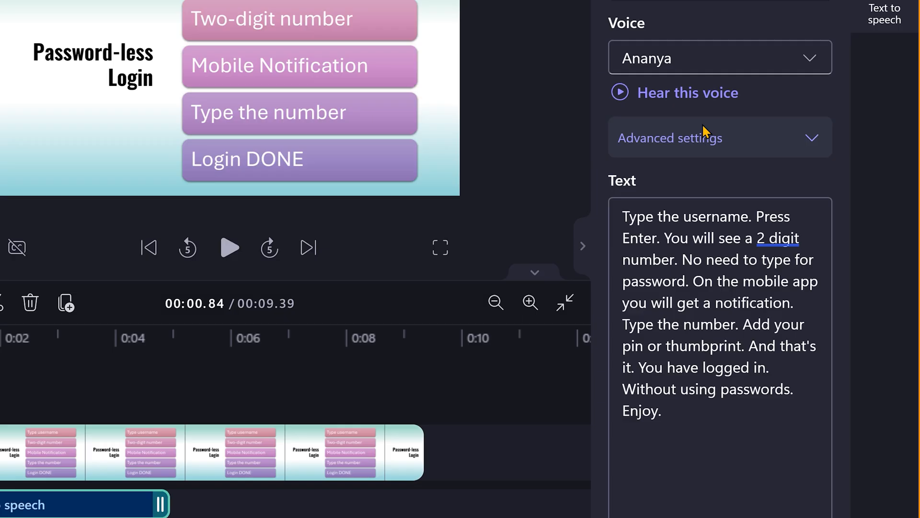
# Raise the voiceover pace toward 2x in Advanced settings and preview it.
pyautogui.click(670, 139)
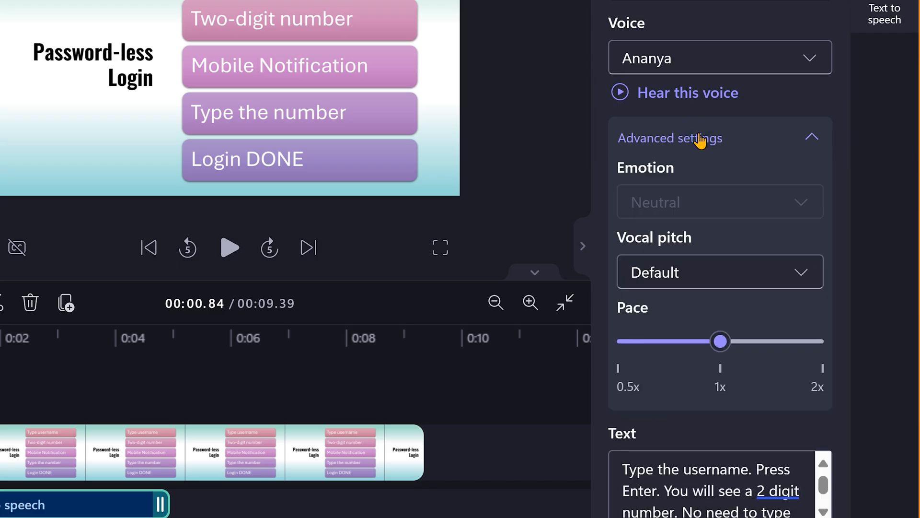
pyautogui.click(720, 272)
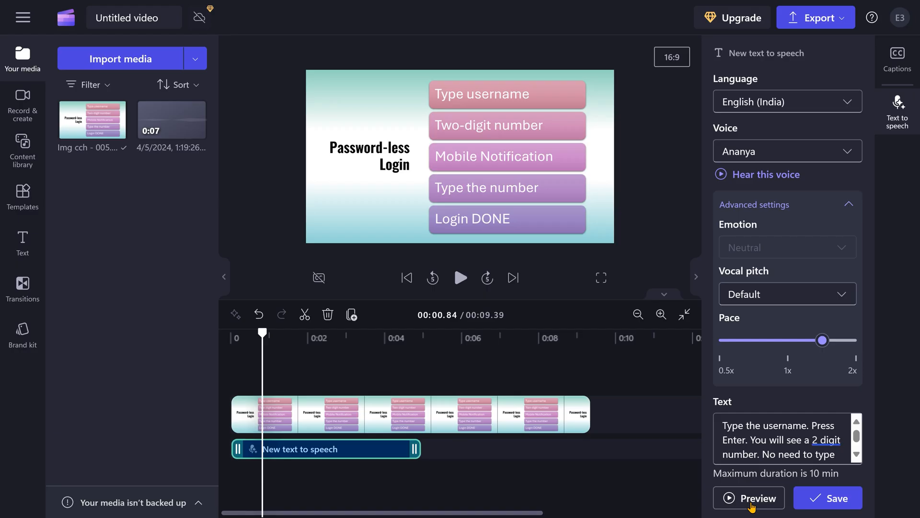
pyautogui.click(827, 498)
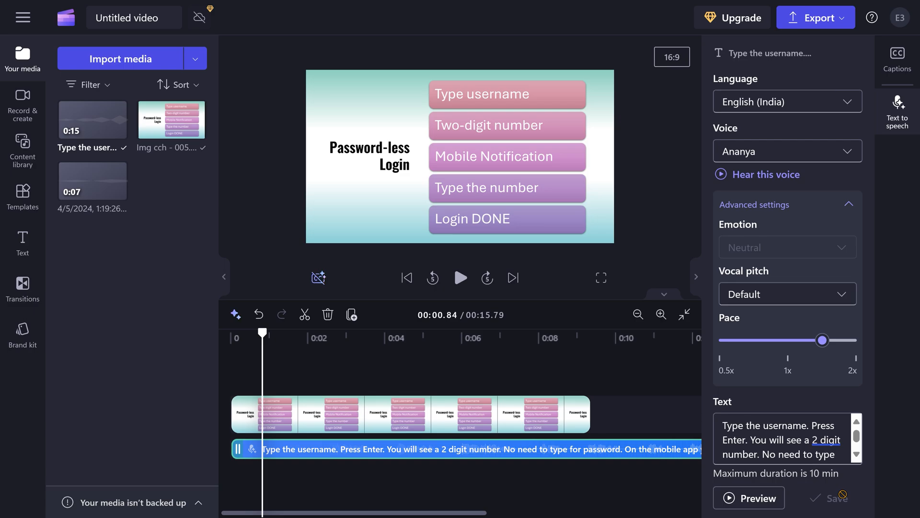
pyautogui.moveTo(761, 497)
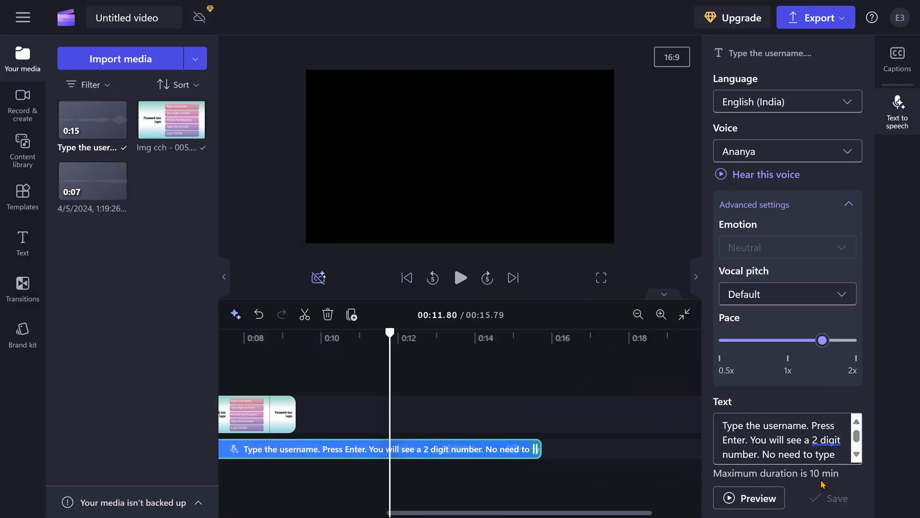
# Bring up the Export menu listing the video quality choices.
pyautogui.click(816, 17)
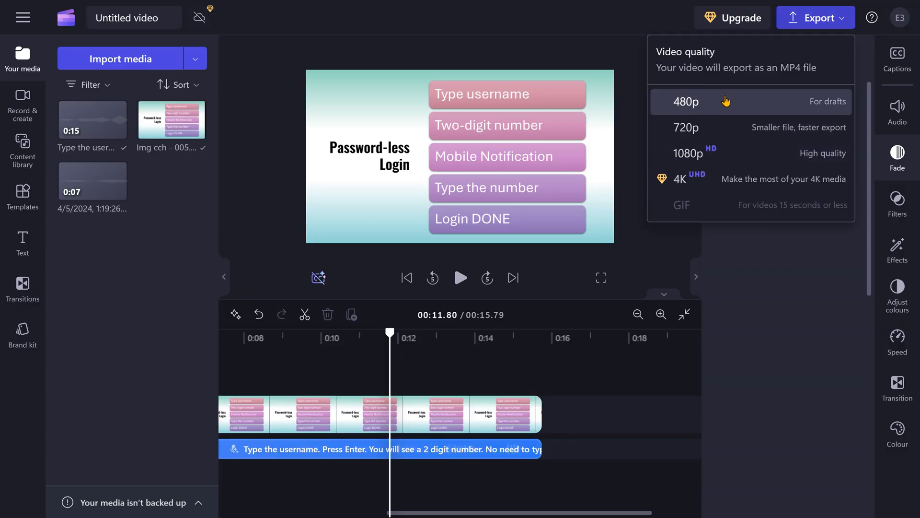
# Export the video as an MP4 at 480p quality.
pyautogui.click(683, 102)
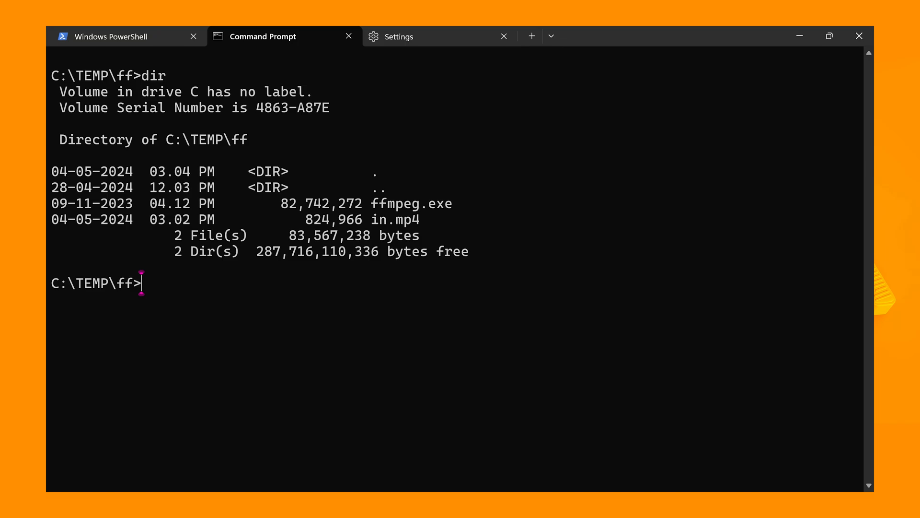
# Run 'ffmpeg -i in.mp4 -f mp3 demo.mp3' to extract the audio.
pyautogui.write('ffmpeg -i in.mp4 -f mp3 demo.mp3')
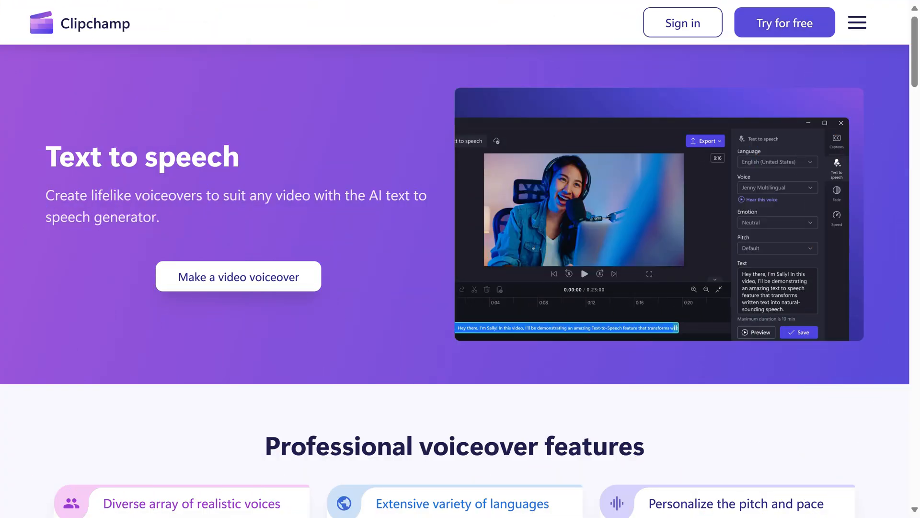
# Scroll the Text to speech page down to 'Ideal for creators' and 'Perfect for businesses'.
pyautogui.scroll(-3)
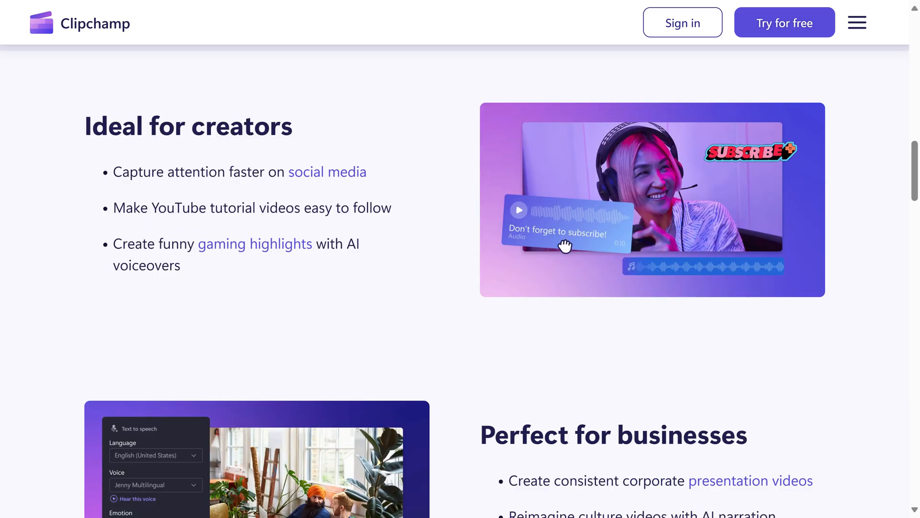